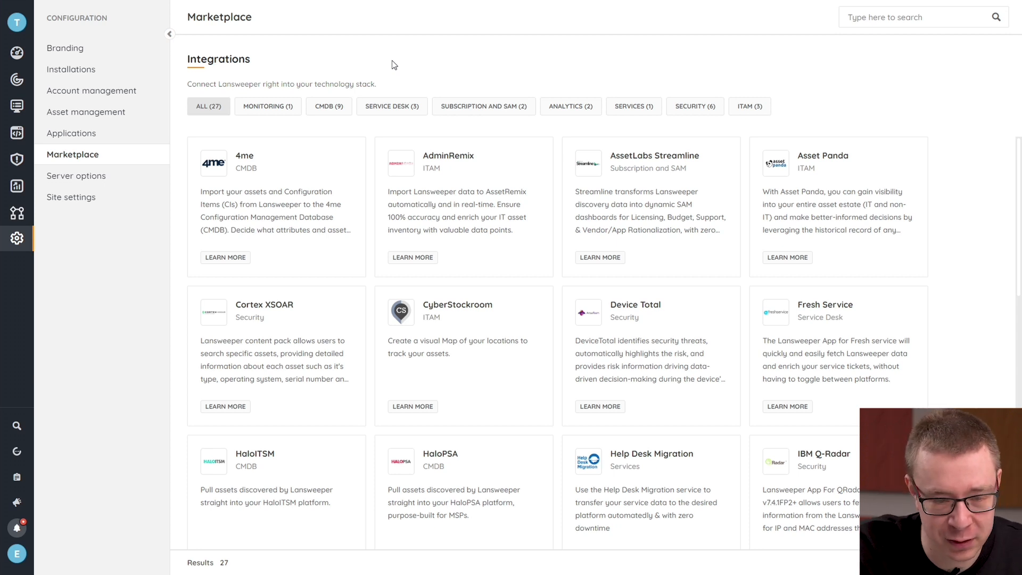
- Filter the Marketplace by Monitoring, then CMDB, then Service Desk integrations
{"action": "left_click", "coordinate": [267, 106]}
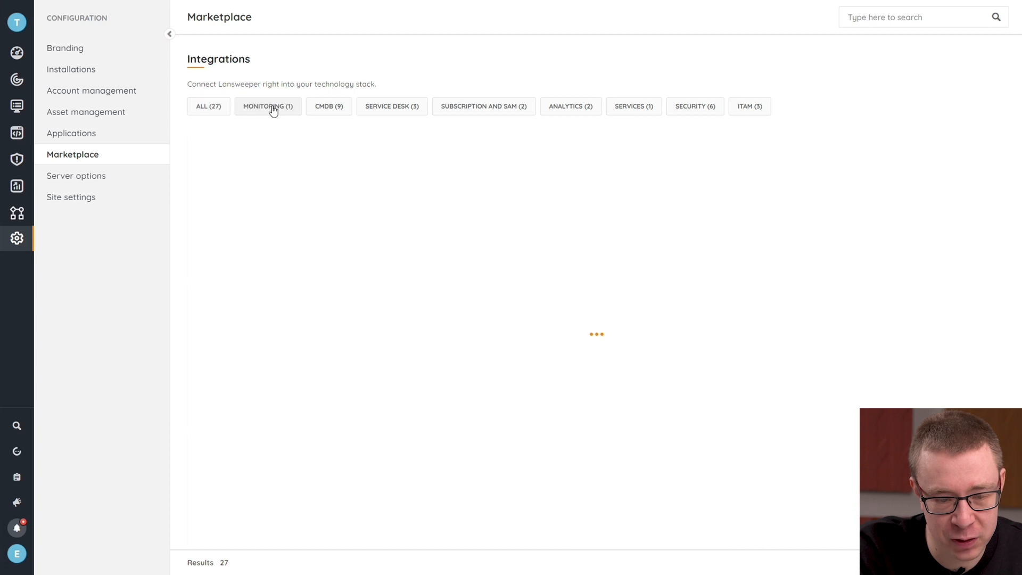
{"action": "left_click", "coordinate": [267, 107]}
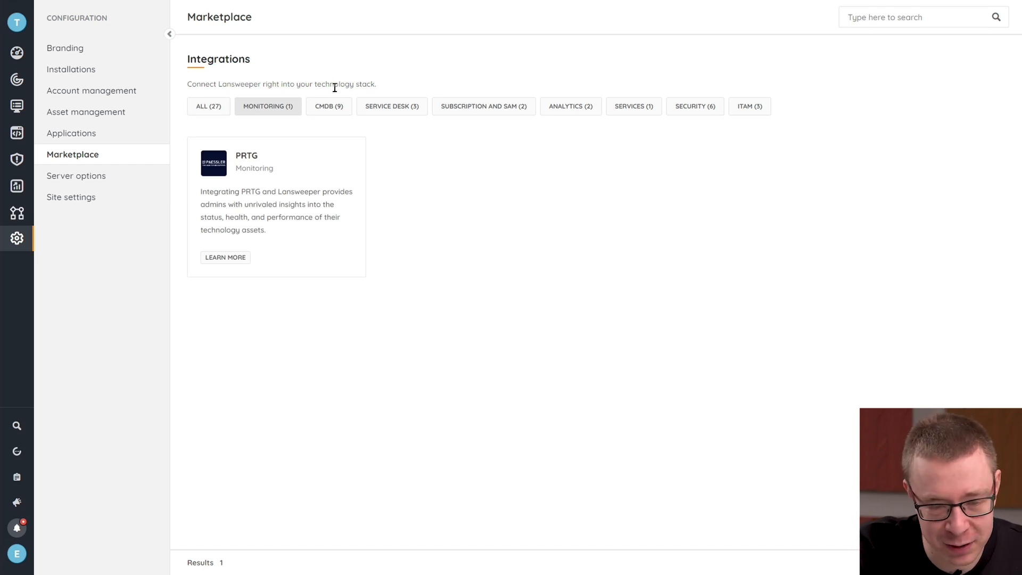
{"action": "left_click", "coordinate": [328, 107]}
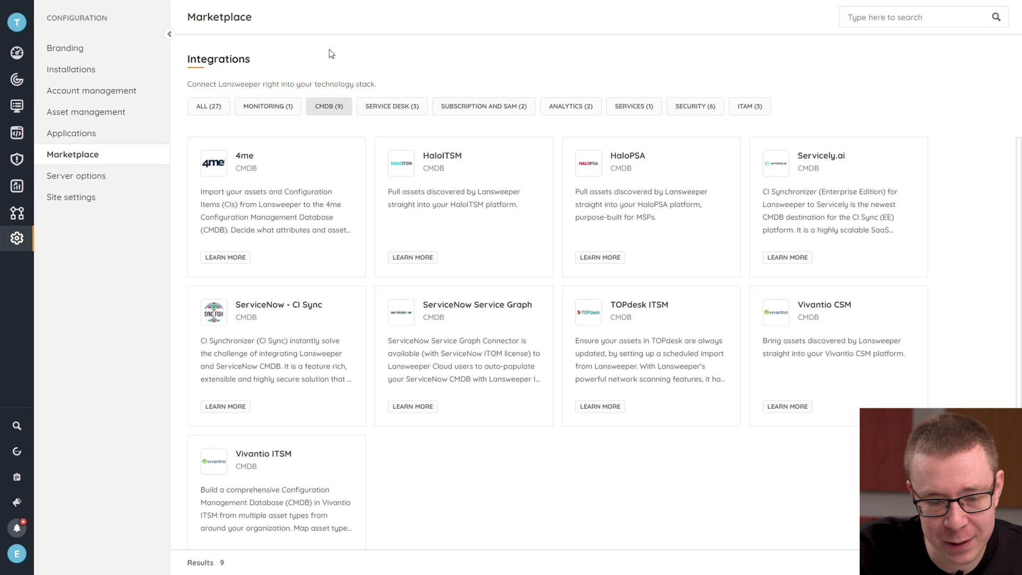
{"action": "mouse_move", "coordinate": [459, 64]}
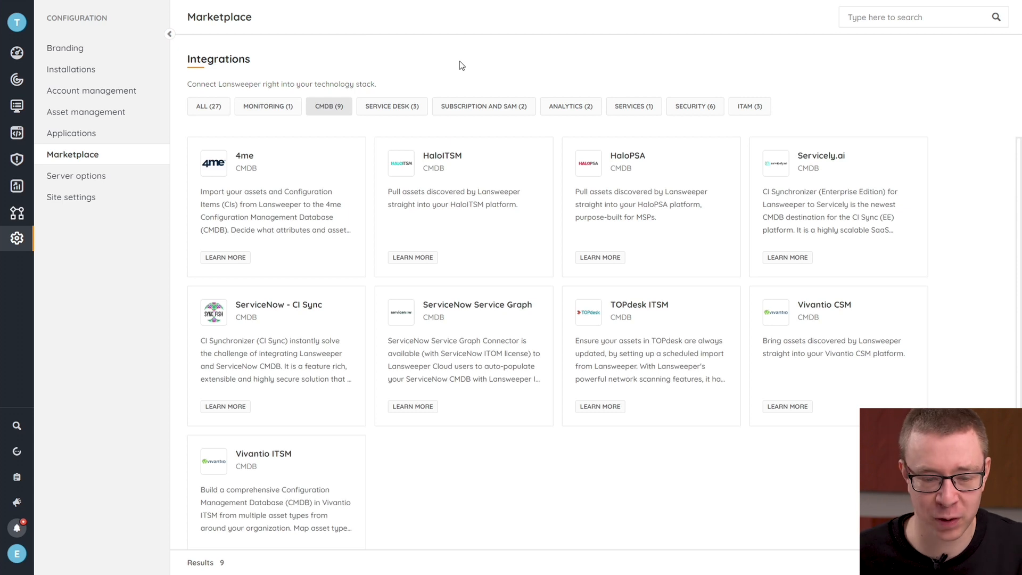
{"action": "mouse_move", "coordinate": [406, 98]}
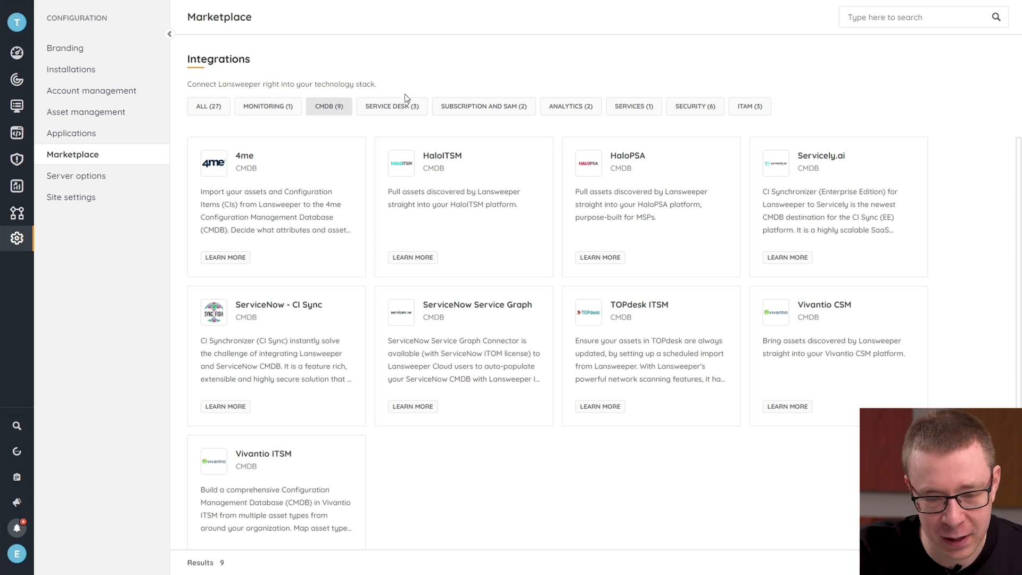
{"action": "left_click", "coordinate": [391, 106]}
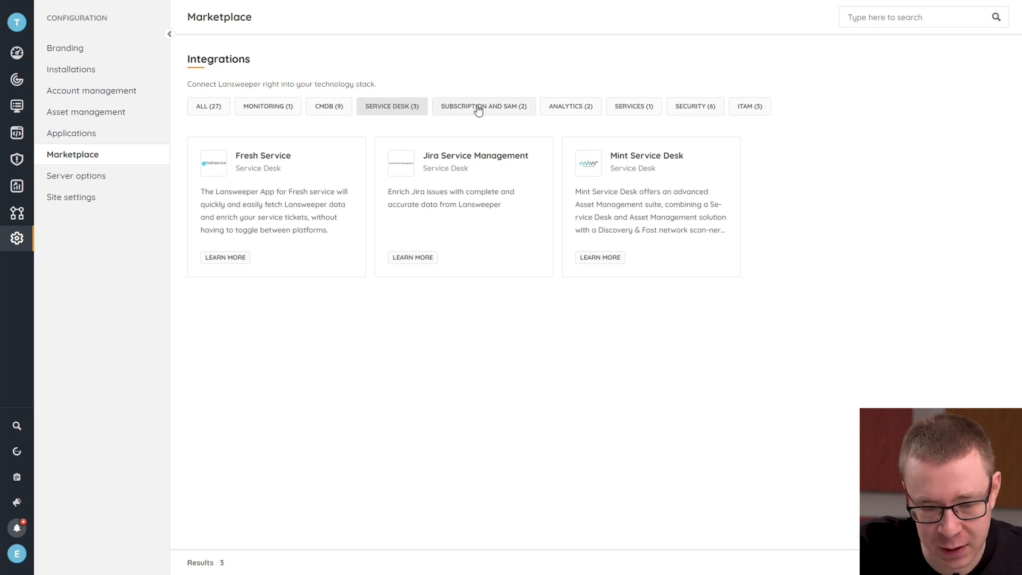
- Filter by Subscription and SAM, then Analytics, then Services, showing Help Desk Migration
{"action": "left_click", "coordinate": [484, 106]}
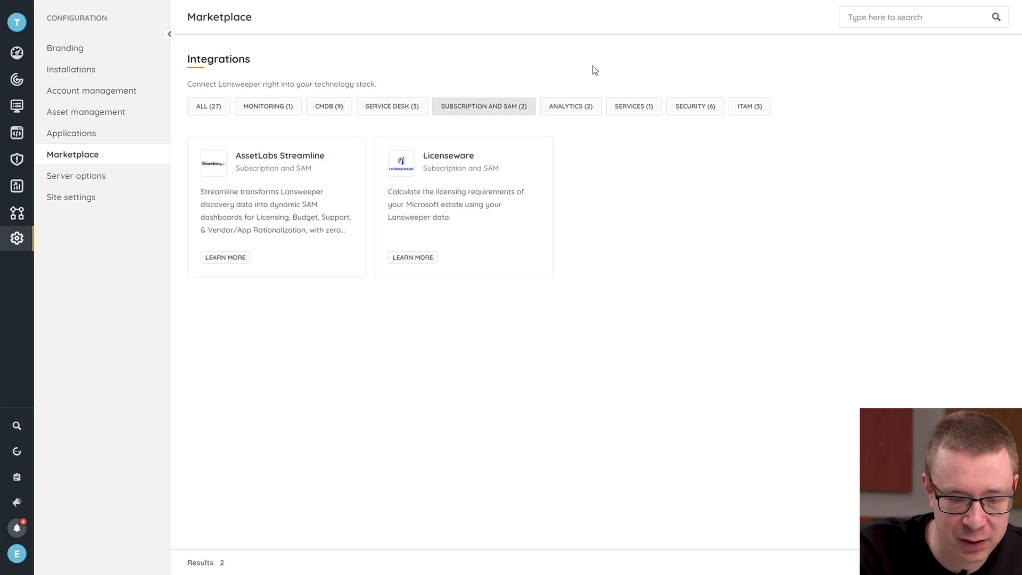
{"action": "mouse_move", "coordinate": [639, 73]}
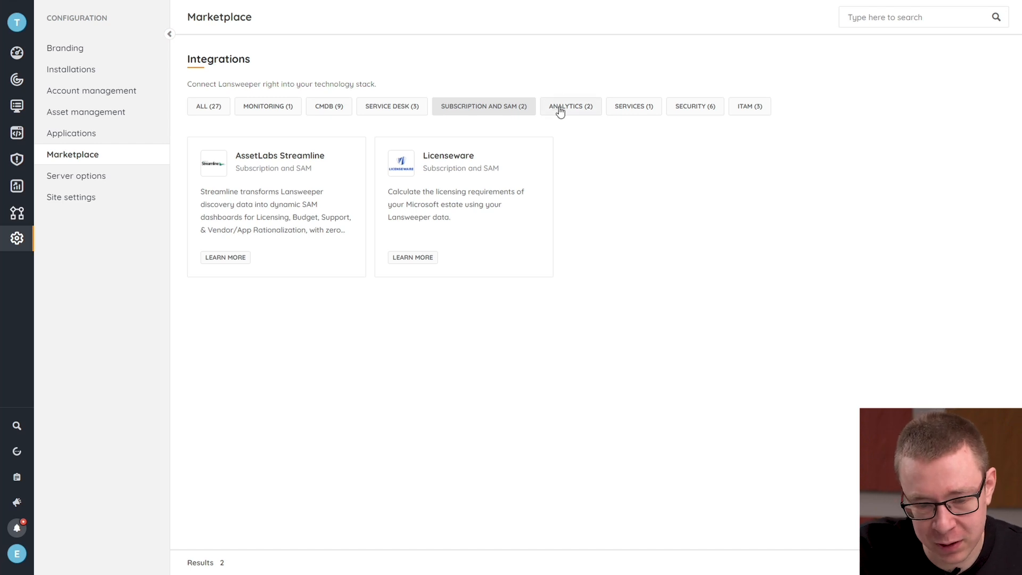
{"action": "left_click", "coordinate": [570, 105]}
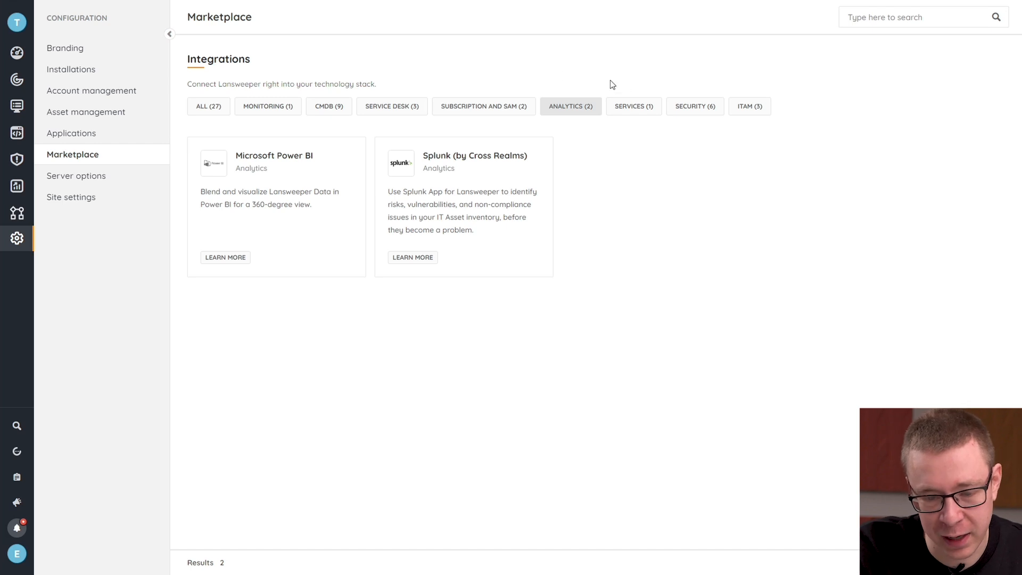
{"action": "left_click", "coordinate": [632, 106]}
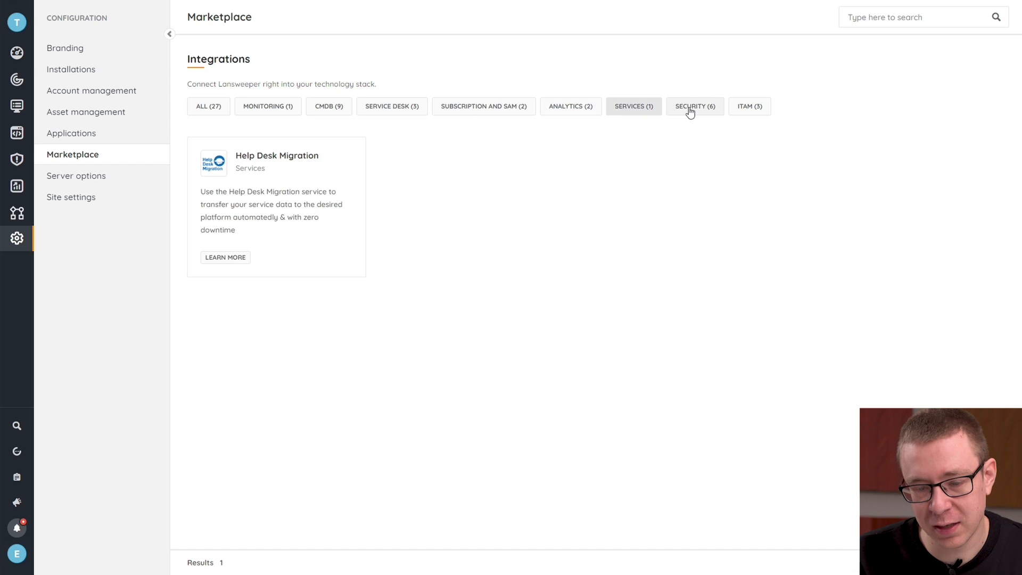
- Filter by Security, then ITAM, listing AdminRemix, Asset Panda and CyberStockroom
{"action": "left_click", "coordinate": [695, 106]}
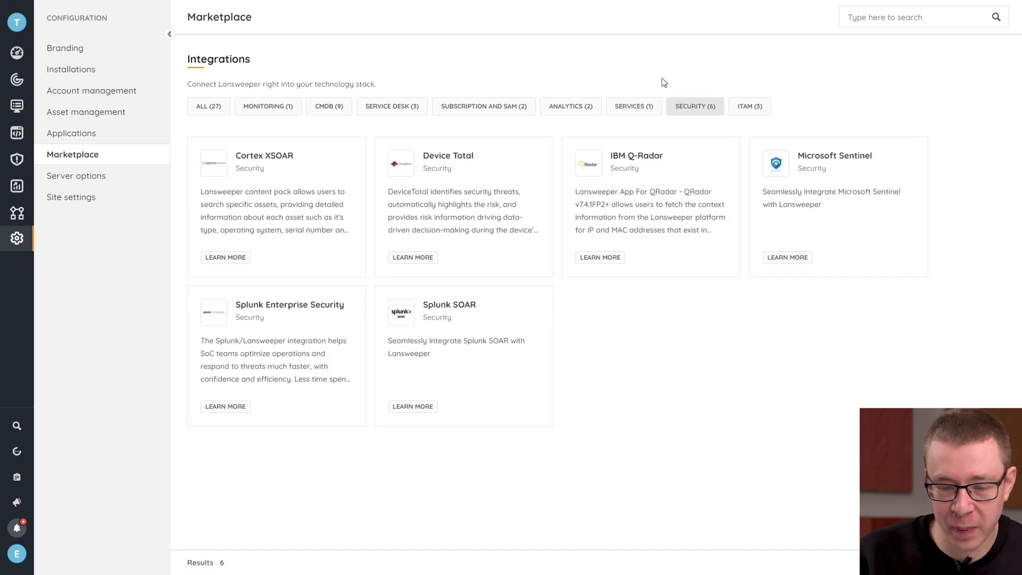
{"action": "mouse_move", "coordinate": [676, 70]}
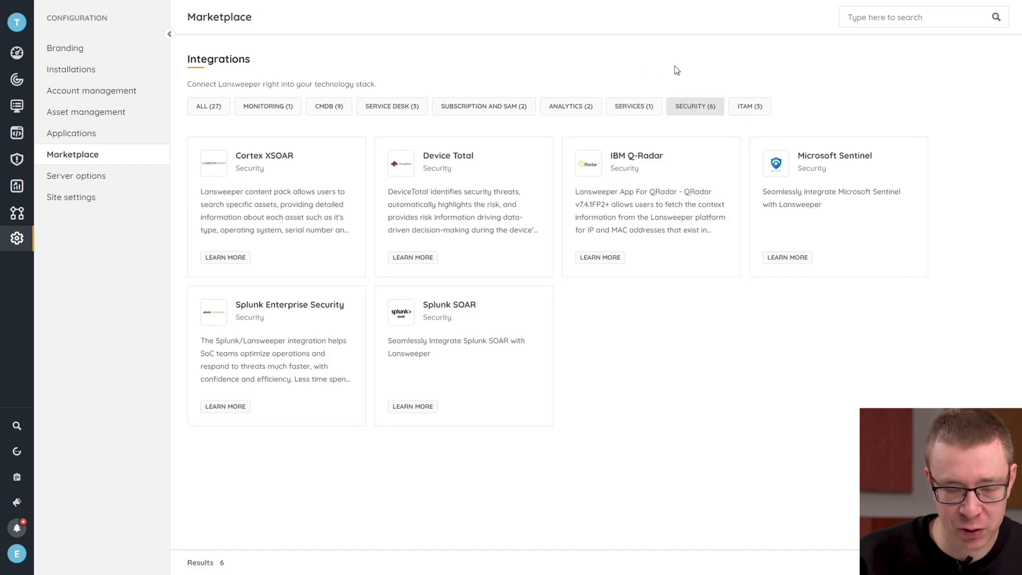
{"action": "mouse_move", "coordinate": [658, 68]}
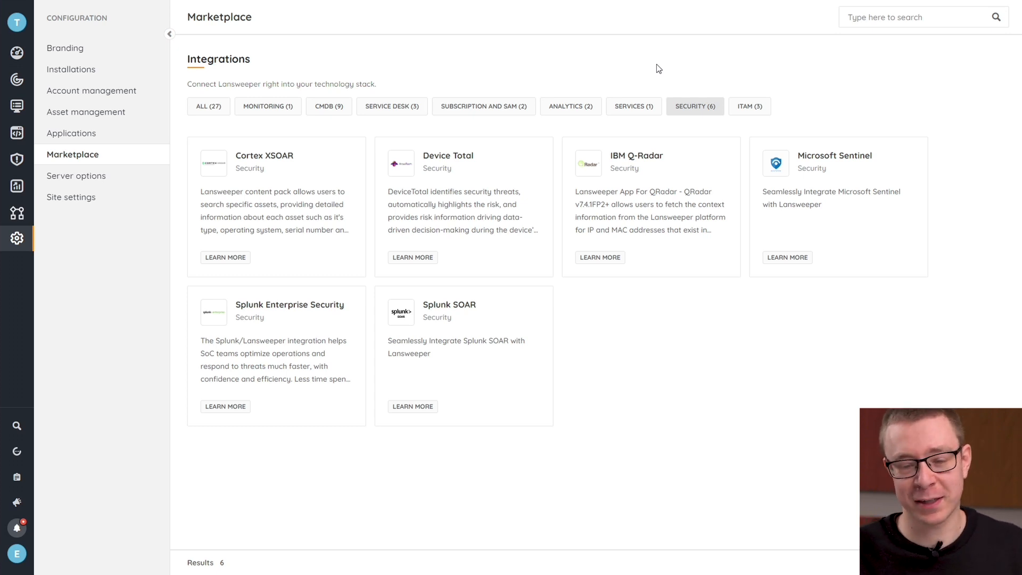
{"action": "mouse_move", "coordinate": [661, 72]}
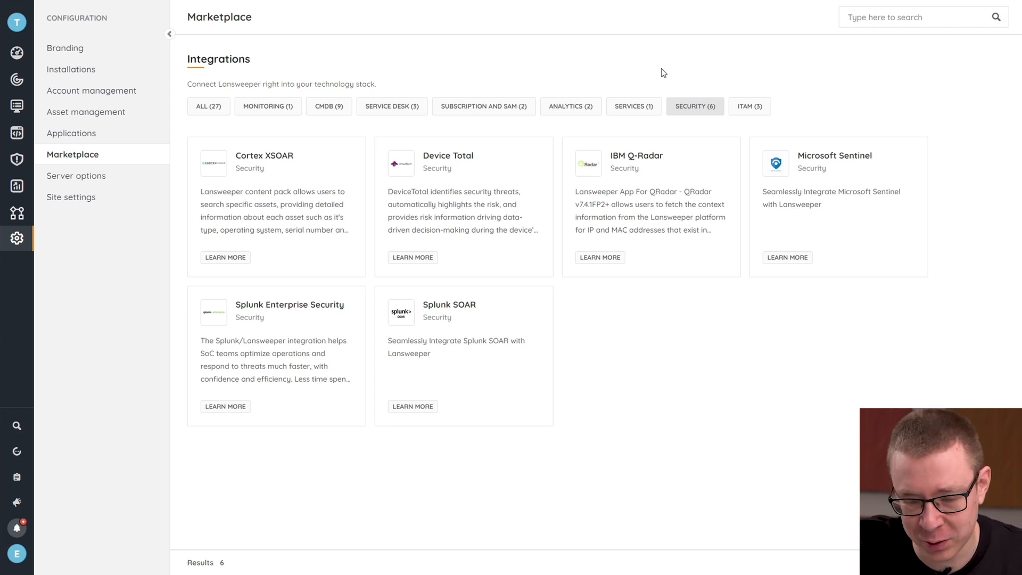
{"action": "left_click", "coordinate": [749, 106]}
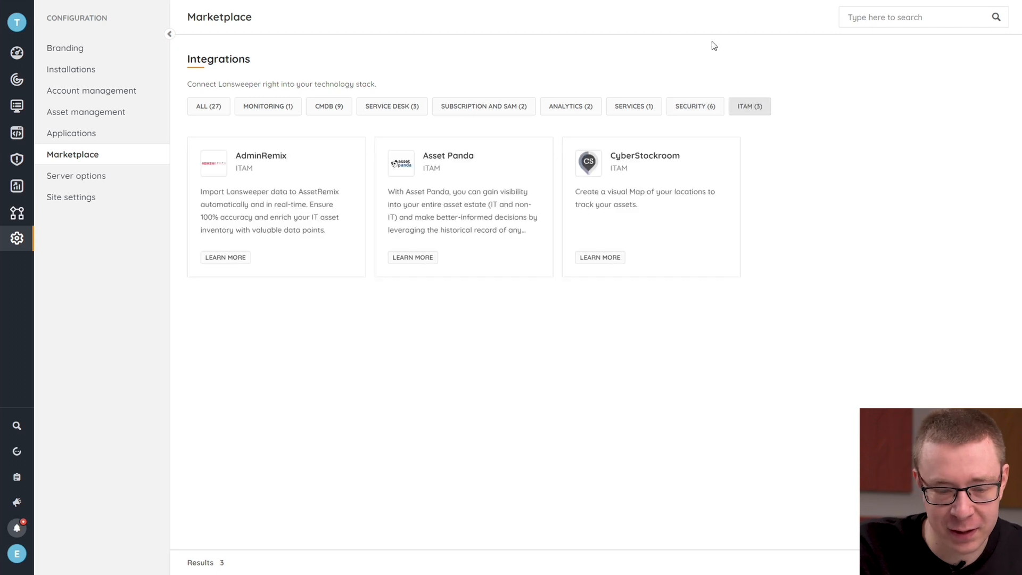
{"action": "mouse_move", "coordinate": [706, 315]}
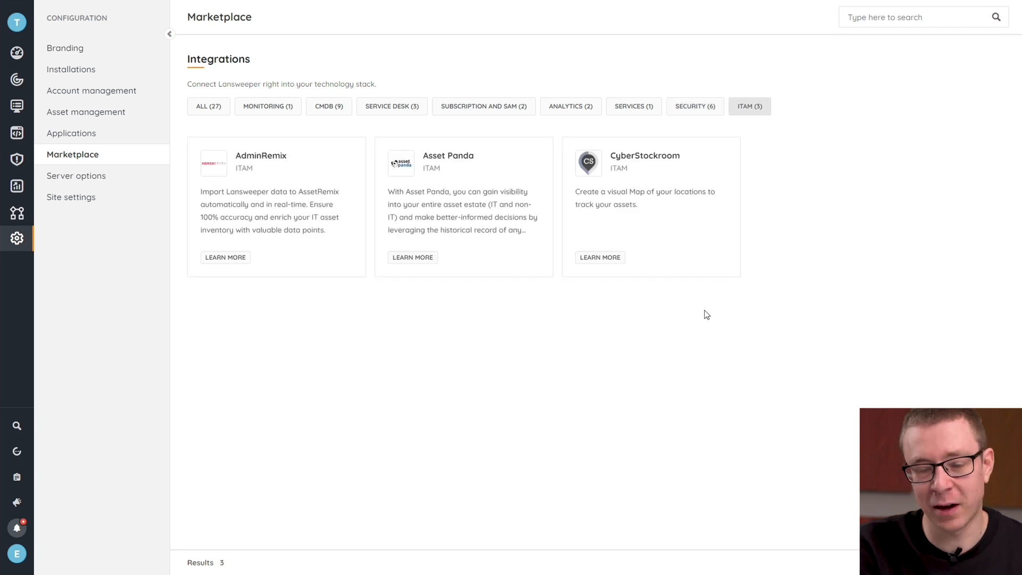
{"action": "mouse_move", "coordinate": [337, 163]}
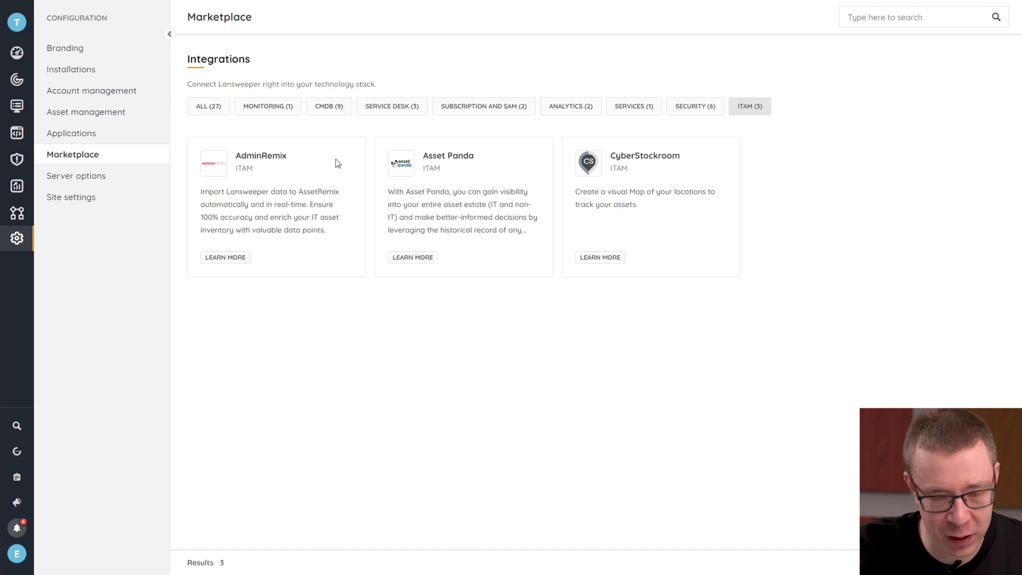
- Open the 4me integration's Learn More page and scroll through its description and plans
{"action": "left_click", "coordinate": [208, 106]}
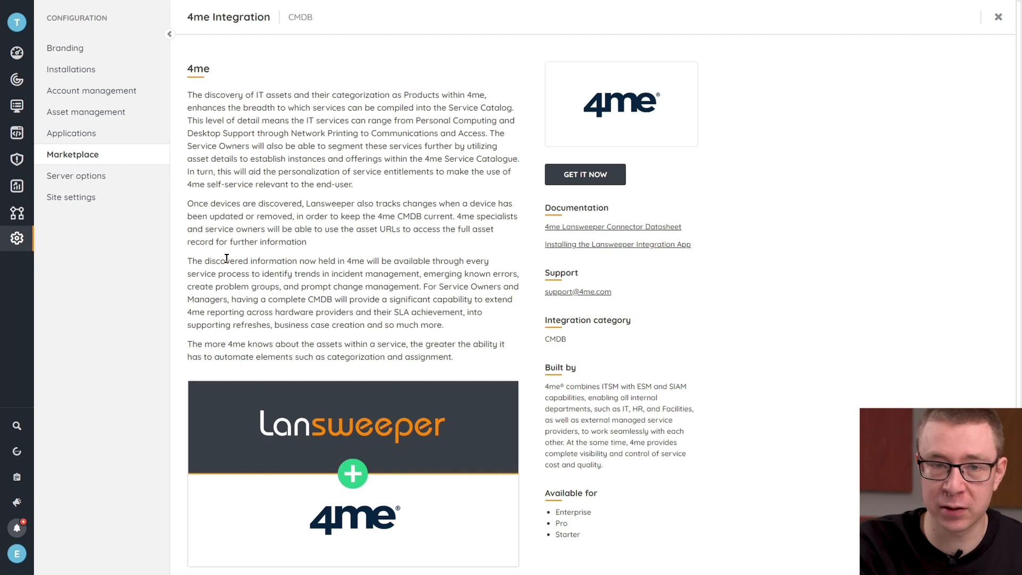
{"action": "mouse_move", "coordinate": [375, 254]}
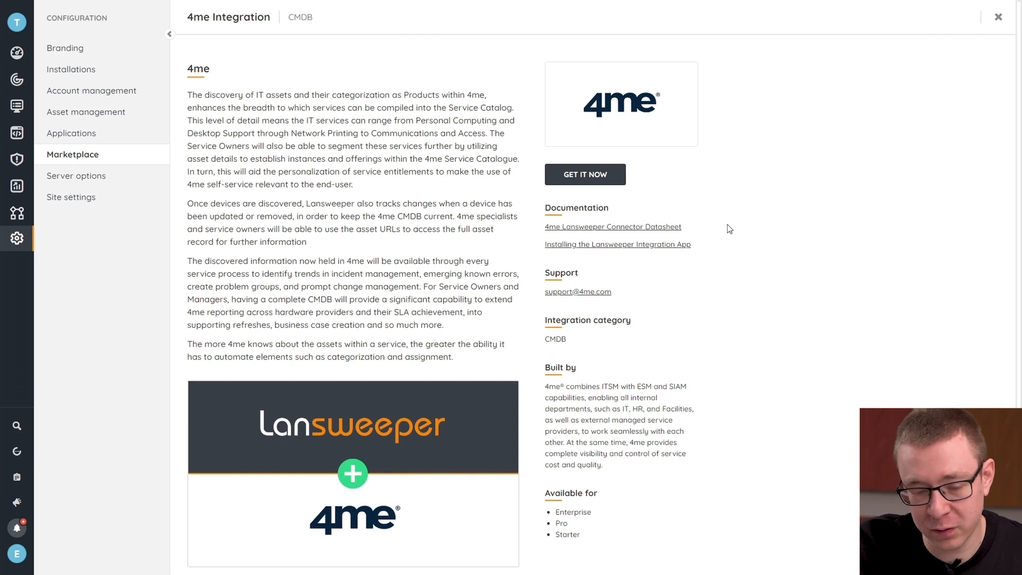
{"action": "mouse_move", "coordinate": [682, 403]}
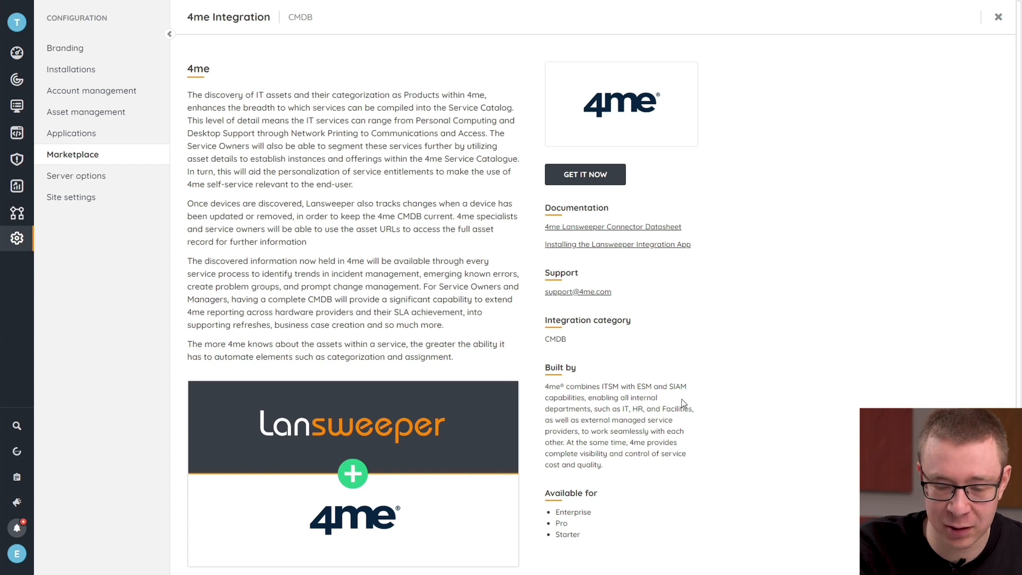
{"action": "scroll", "scroll_direction": "down", "scroll_amount": 3}
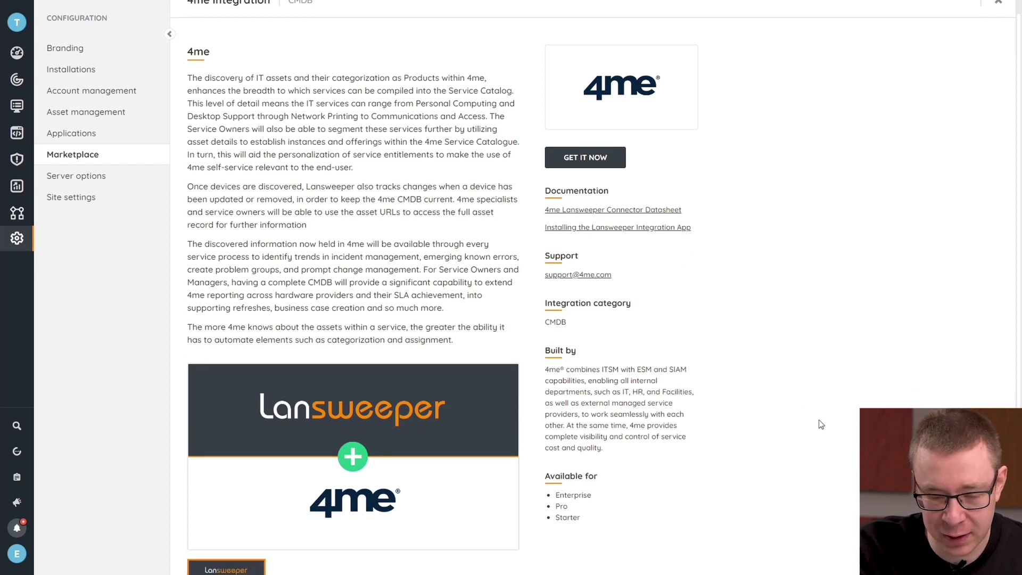
{"action": "scroll", "scroll_direction": "down", "scroll_amount": 3}
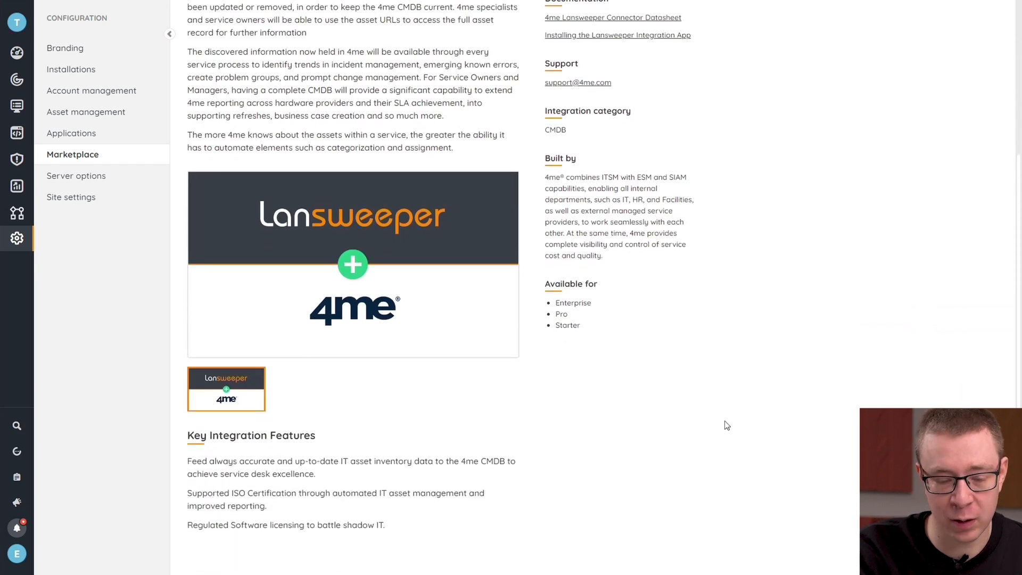
{"action": "mouse_move", "coordinate": [552, 383]}
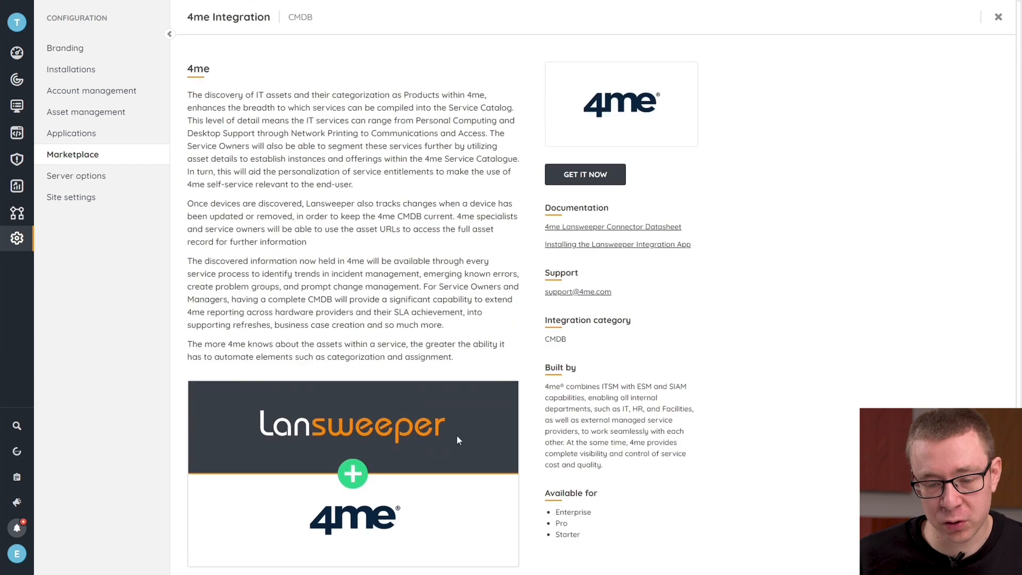
{"action": "mouse_move", "coordinate": [541, 158]}
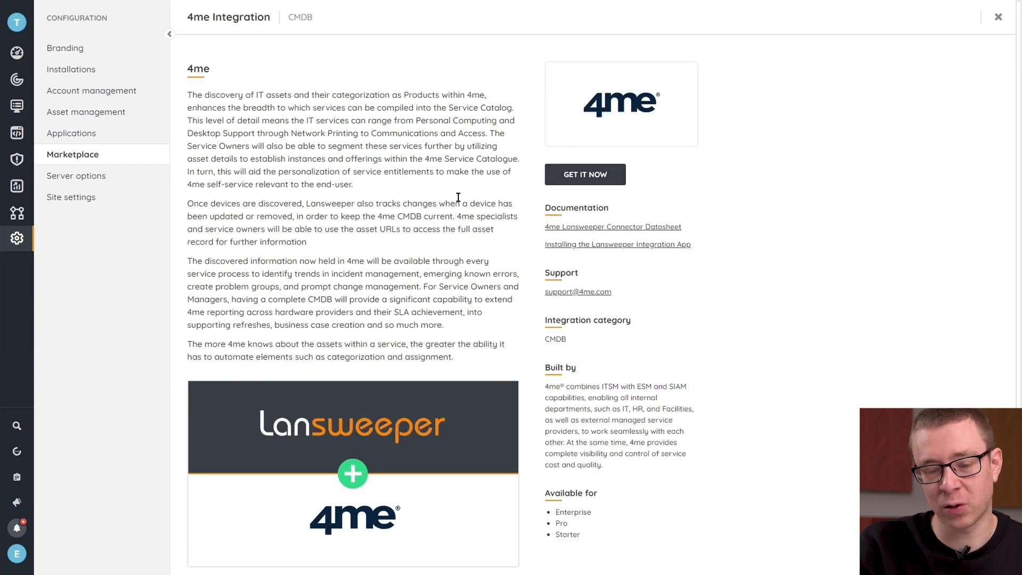
{"action": "mouse_move", "coordinate": [394, 189]}
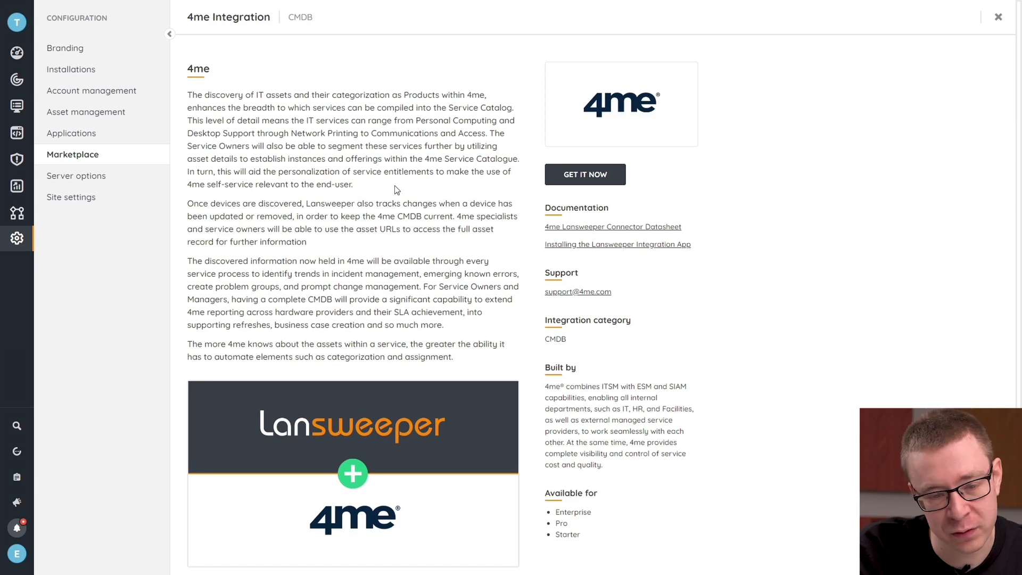